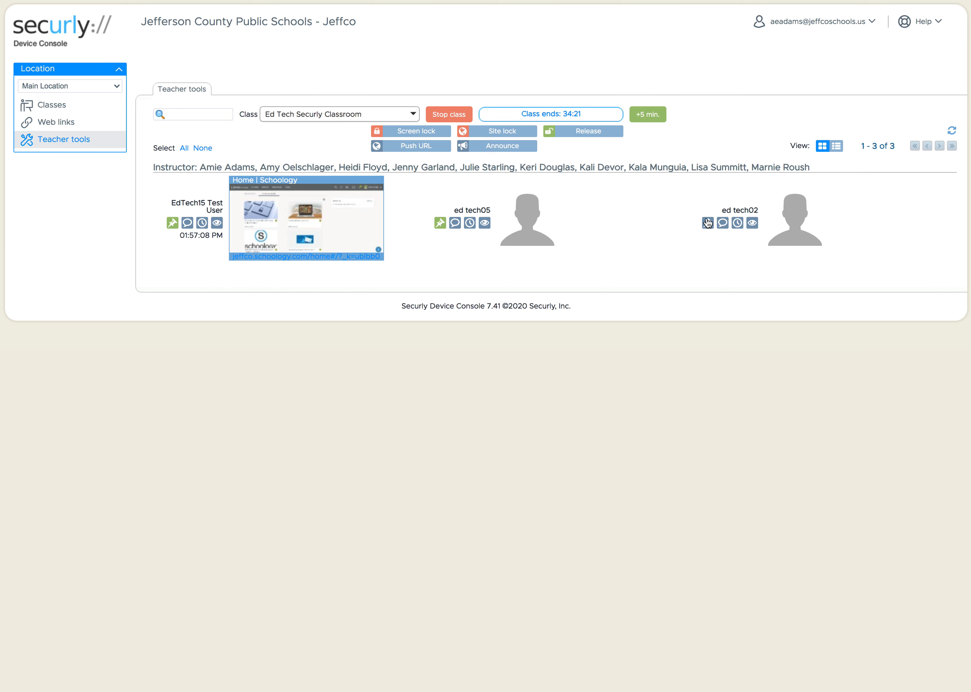
pyautogui.moveTo(536, 246)
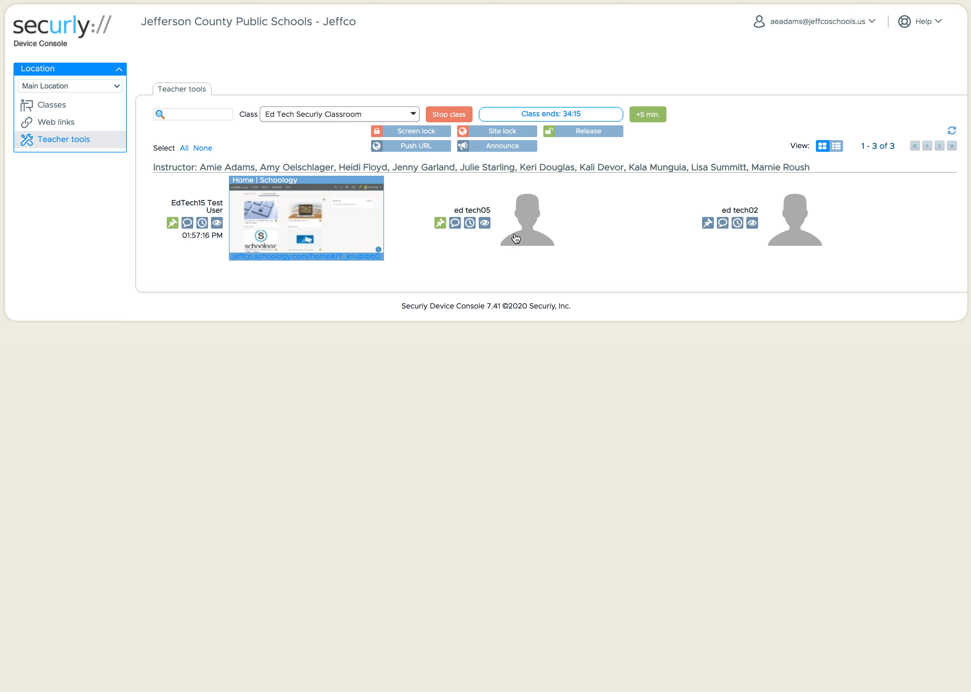
# Begin an Announce for all devices in the class and confirm the whole-class prompt
pyautogui.click(496, 145)
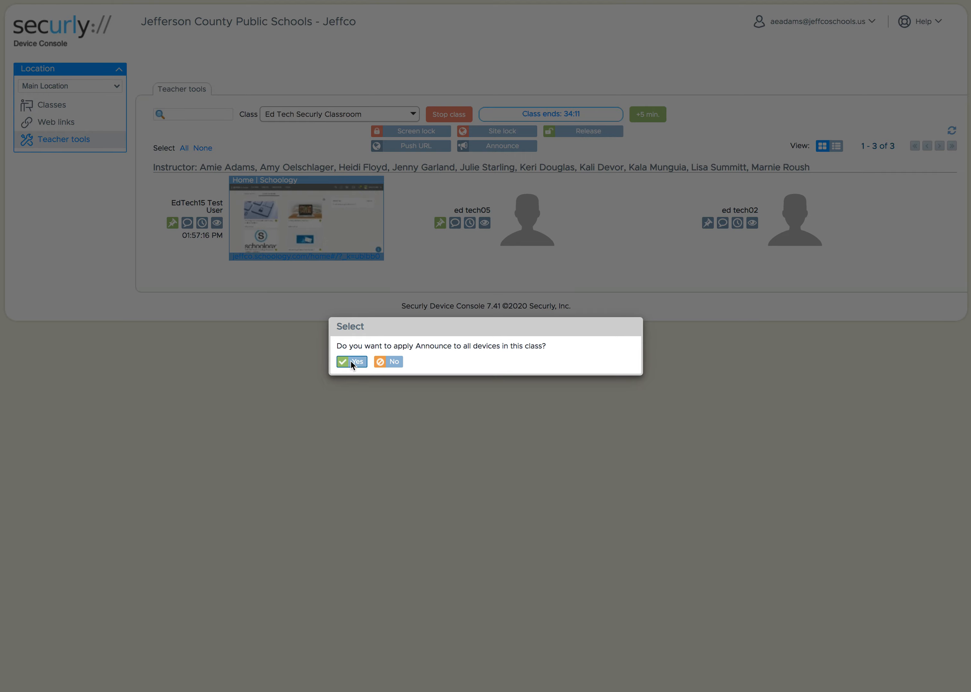
pyautogui.click(351, 361)
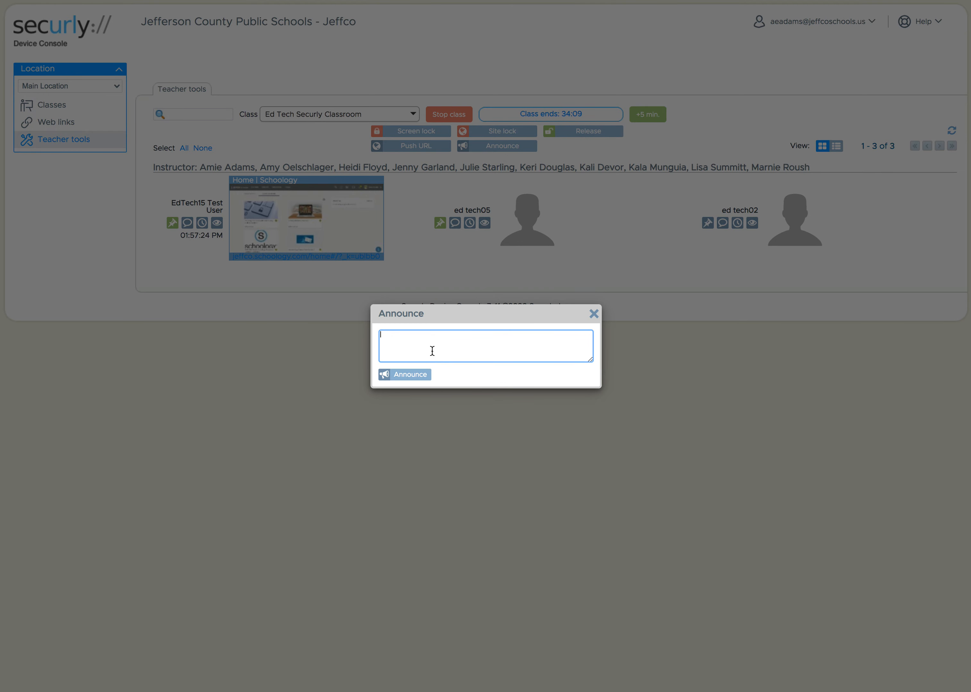
# Write: "We will come back together in 10 minutes at 11:25. Please be ready to share your work."
pyautogui.write('WE')
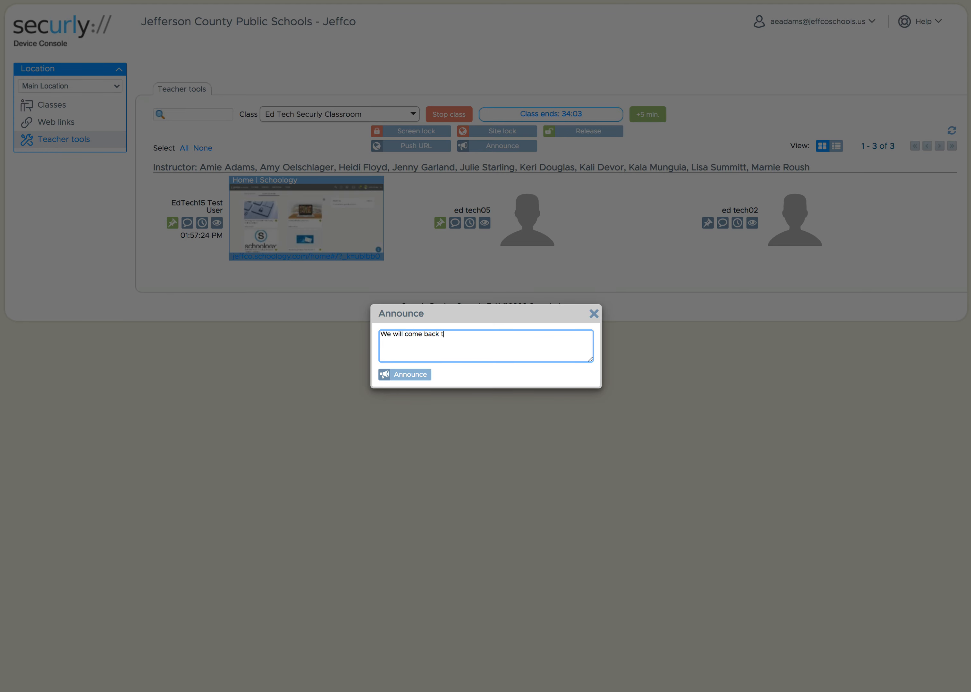
pyautogui.write('ogether in 10 minutes at 11:')
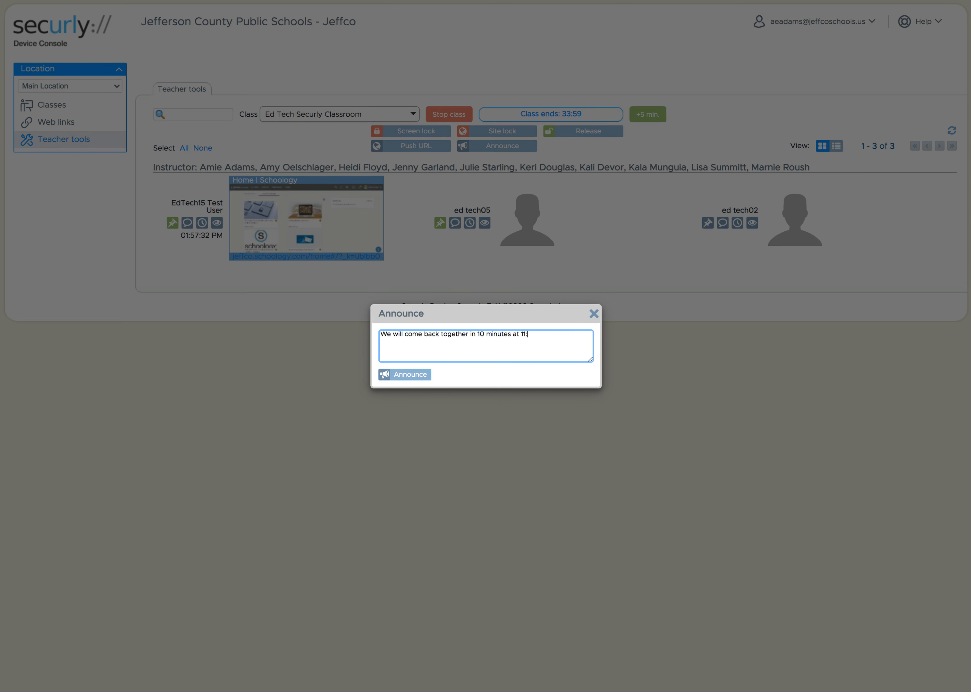
pyautogui.write('25. B')
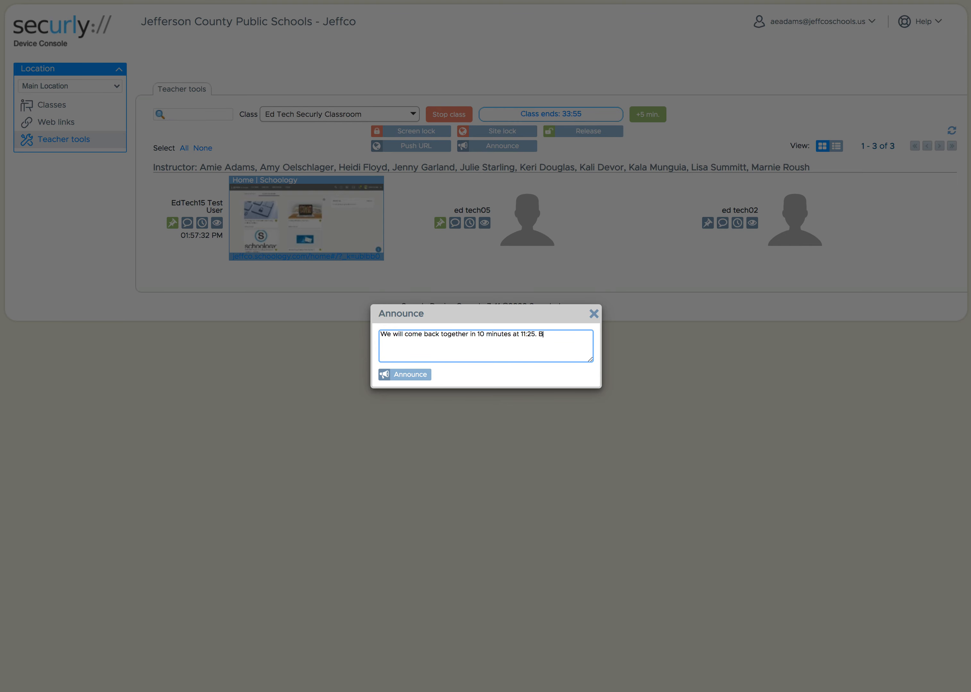
pyautogui.write('Please be ready!')
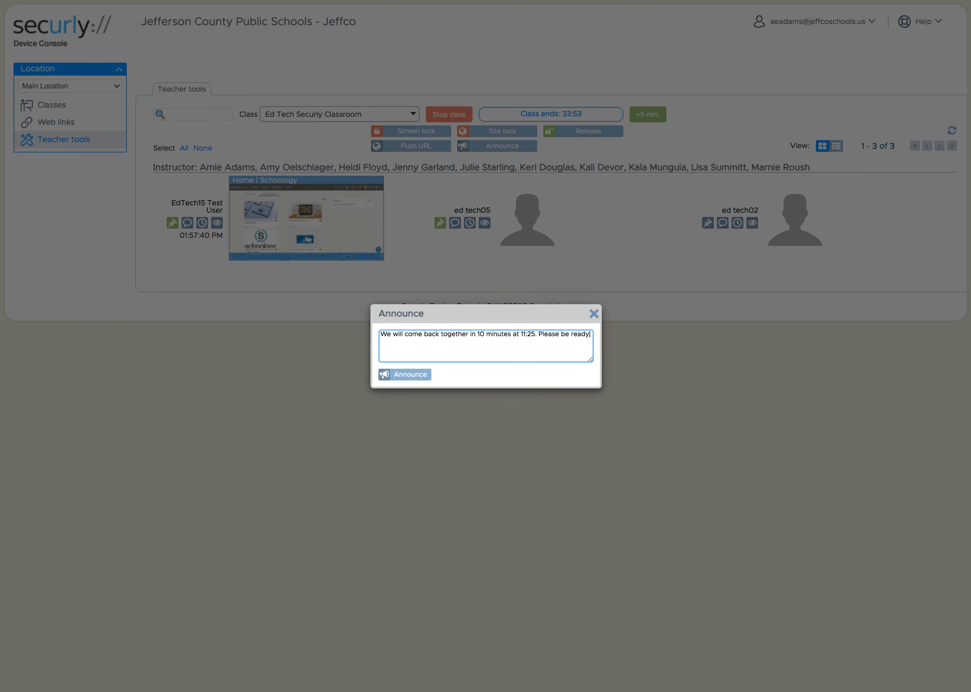
pyautogui.write('to share your work.')
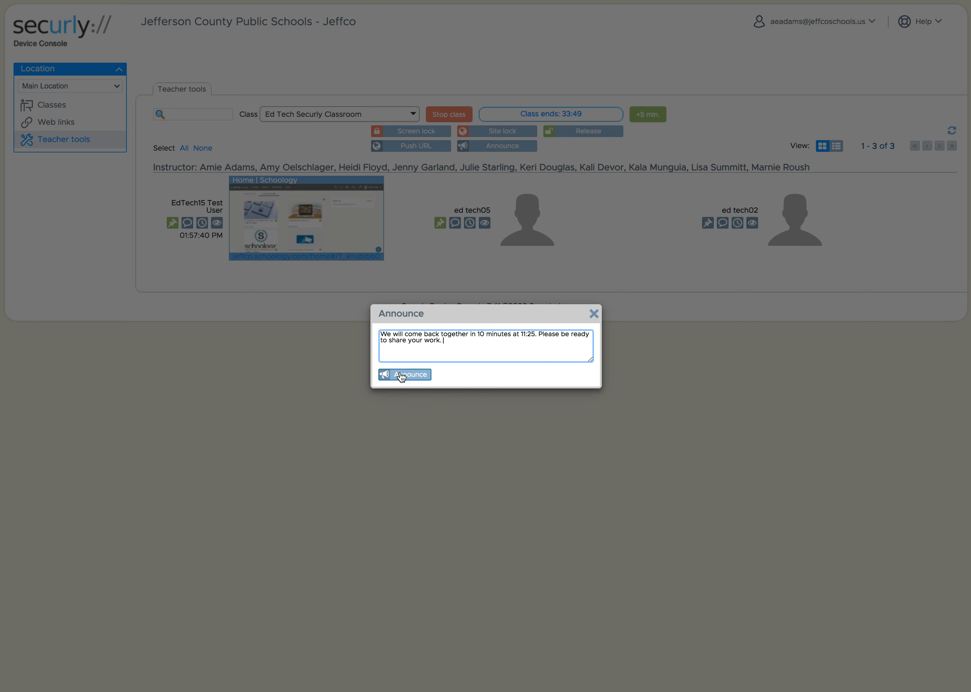
# Send the announcement to all student devices and see the operation completed
pyautogui.click(404, 375)
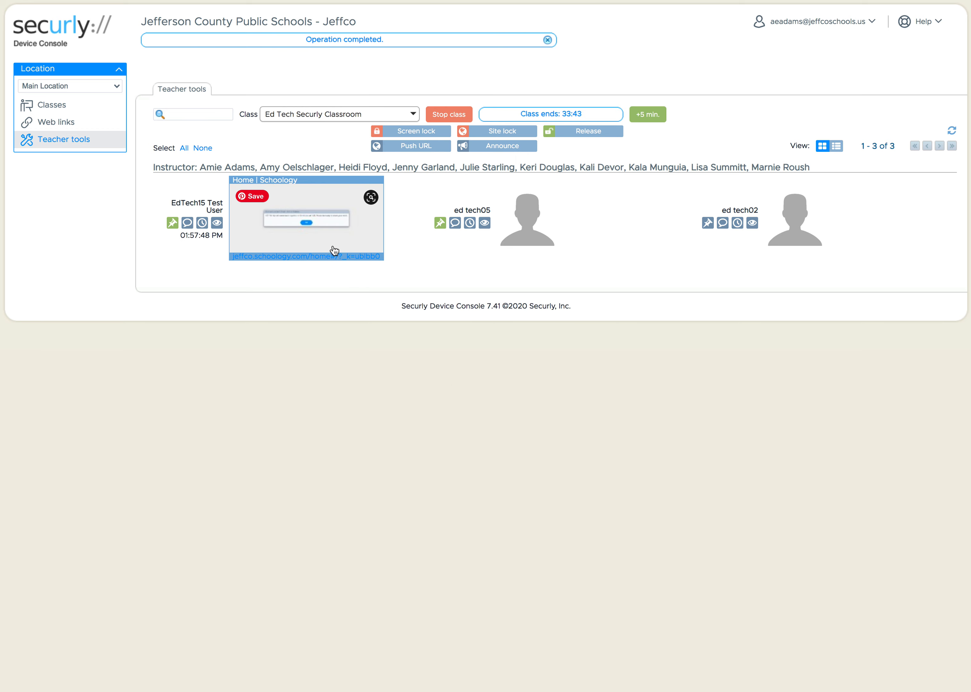
pyautogui.moveTo(305, 223)
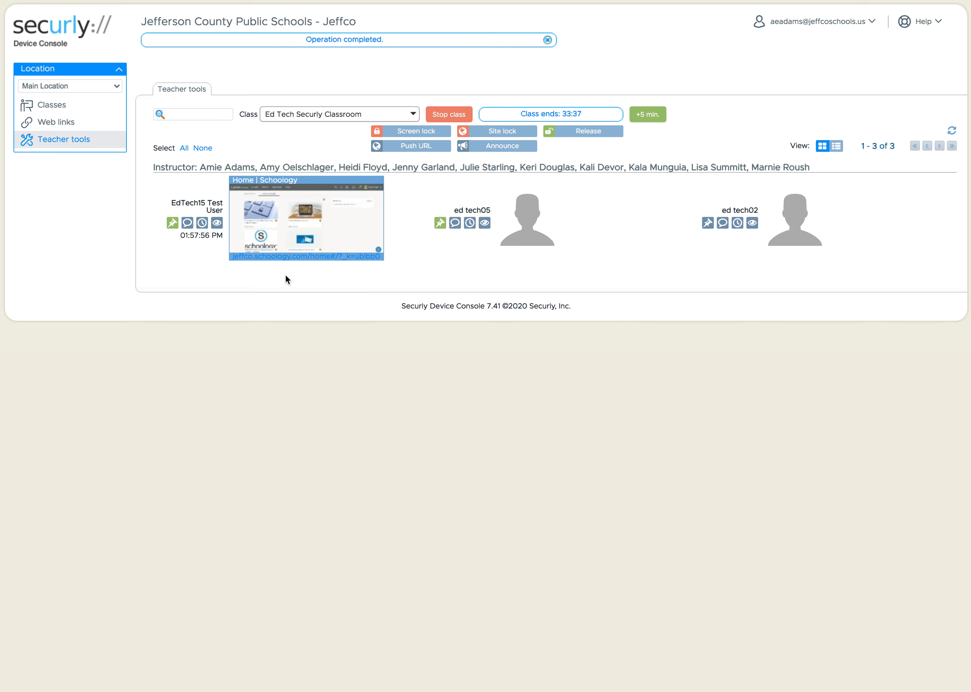
pyautogui.moveTo(321, 300)
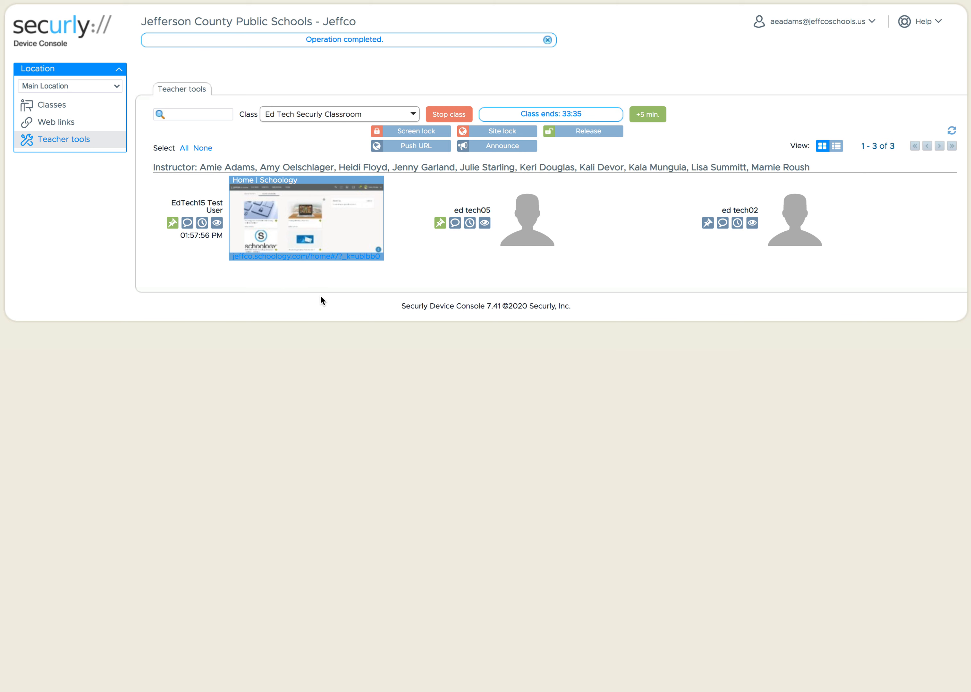